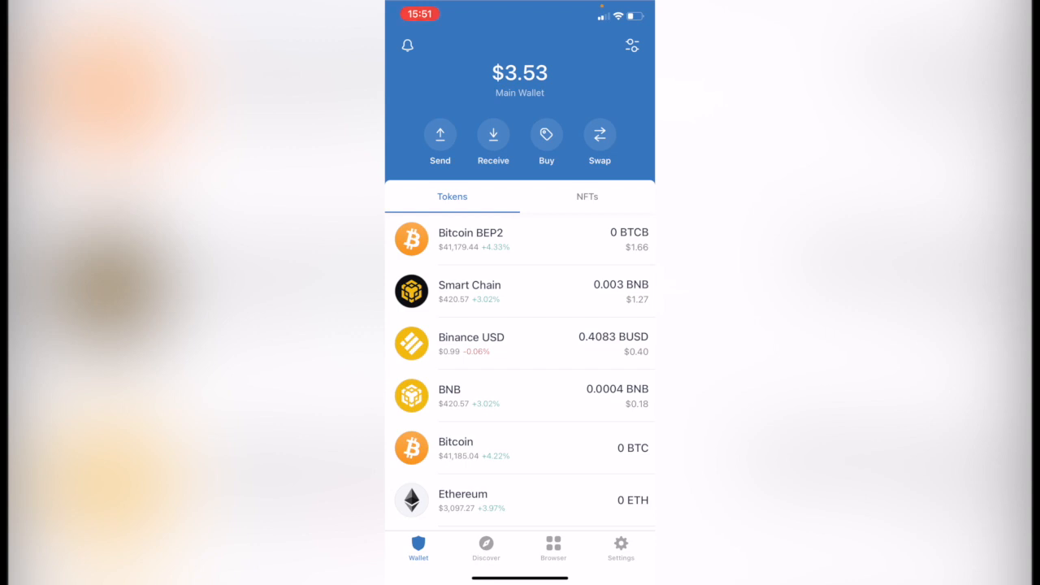
# - Pick TRXB as the receive token in the wallet's swap screen, then leave the swap
pyautogui.click(599, 137)
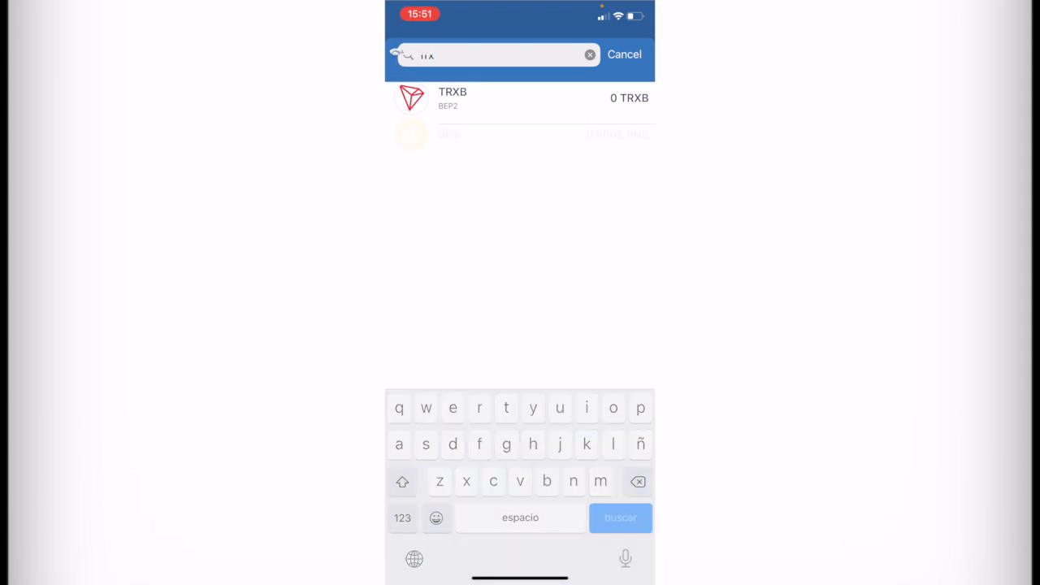
pyautogui.click(625, 56)
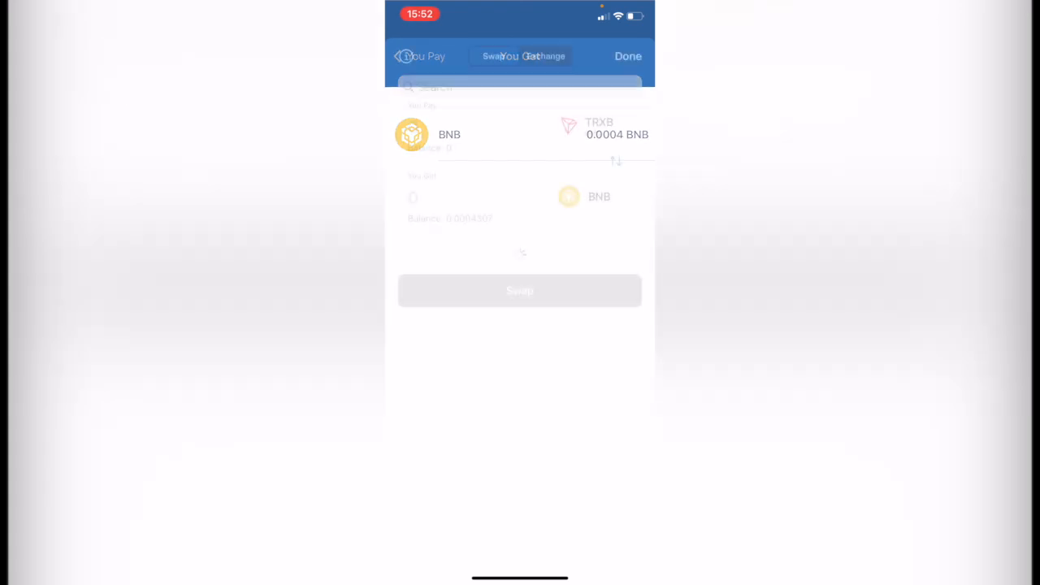
pyautogui.click(628, 55)
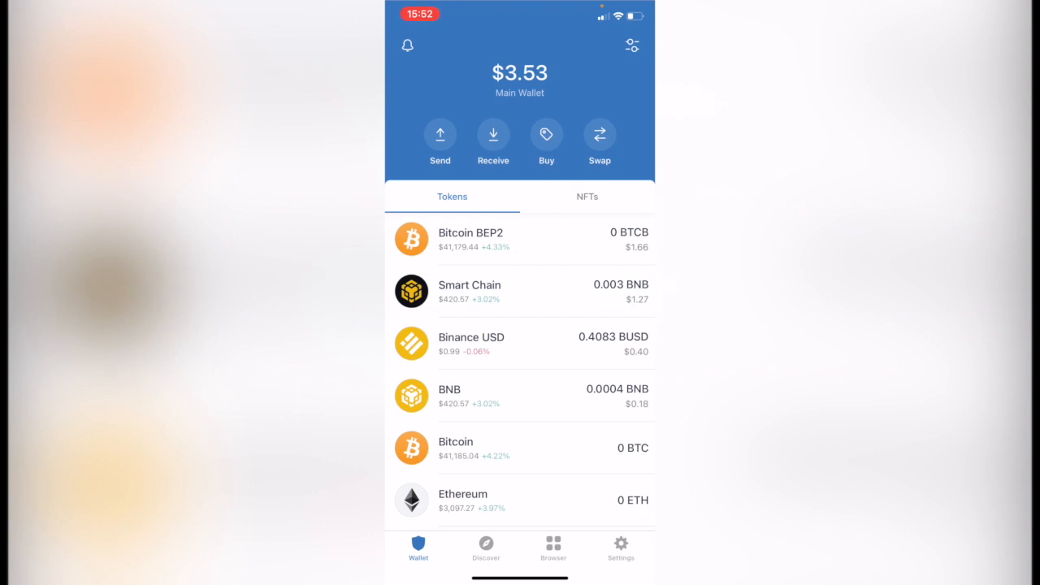
# - Load pancakeswap.finance in the wallet's built-in browser
pyautogui.click(553, 549)
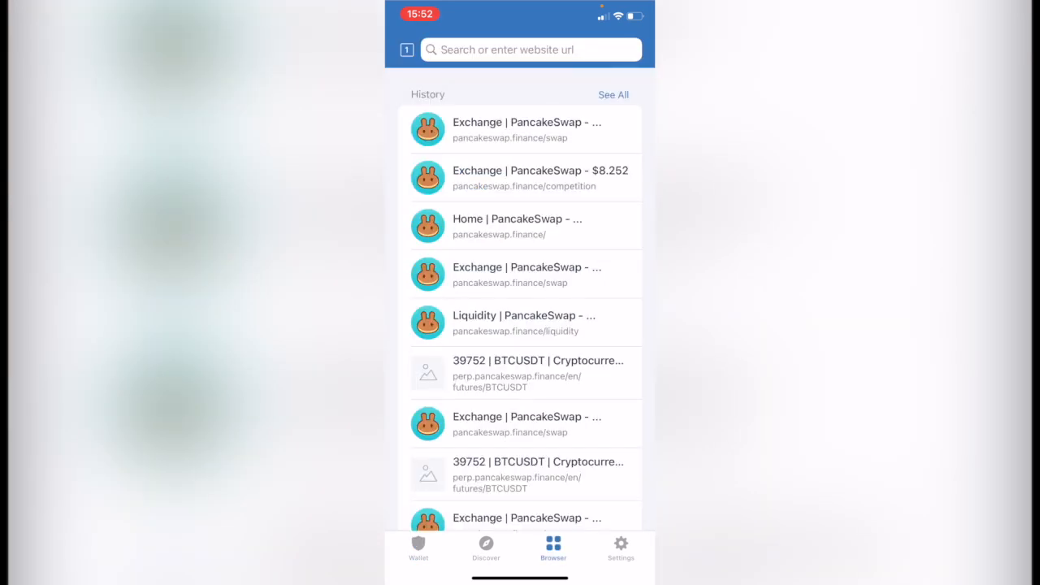
pyautogui.write('Panxakeswap.')
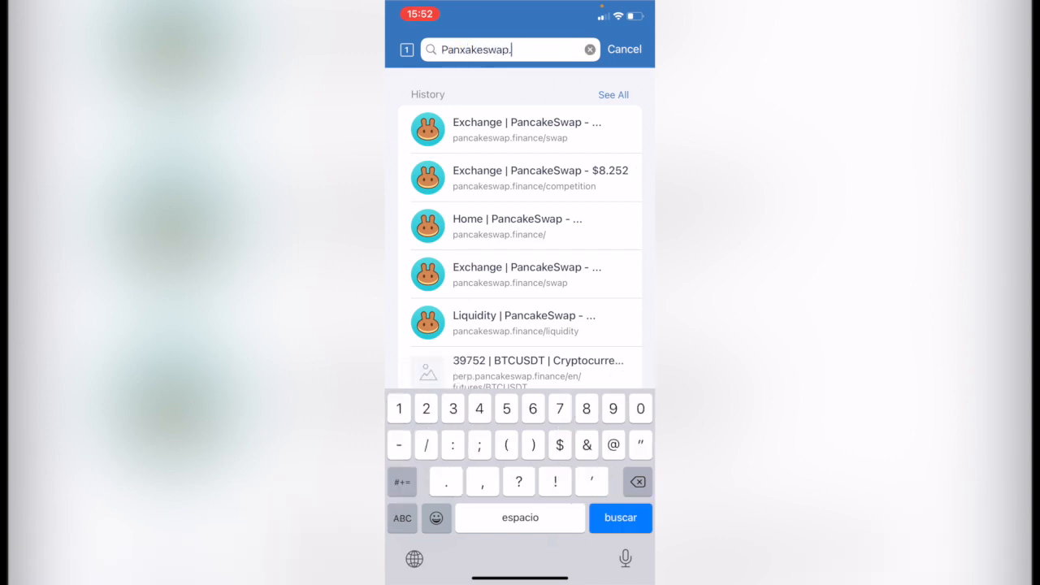
pyautogui.write('finanxe')
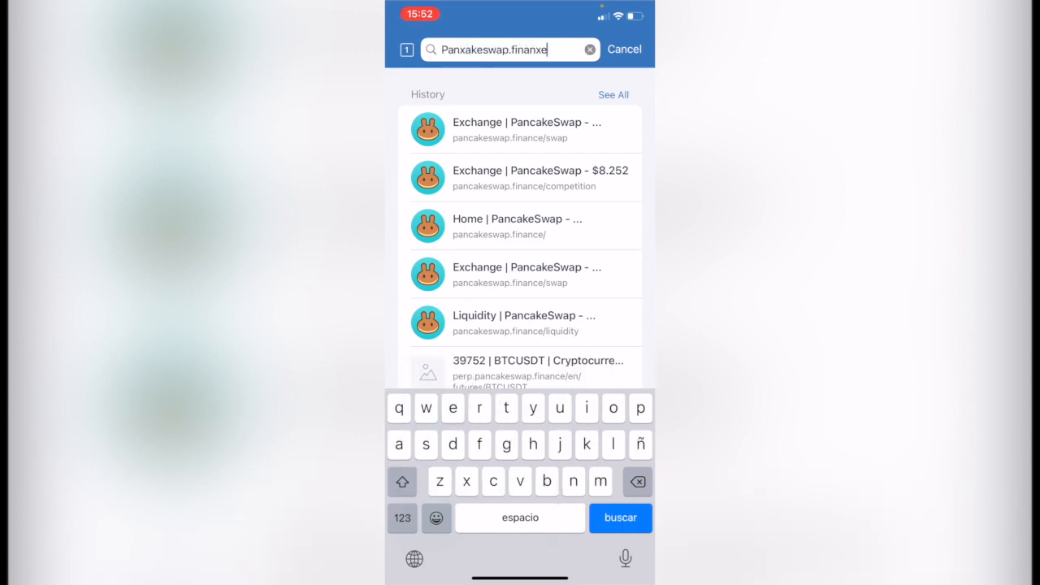
pyautogui.press('Backspace')
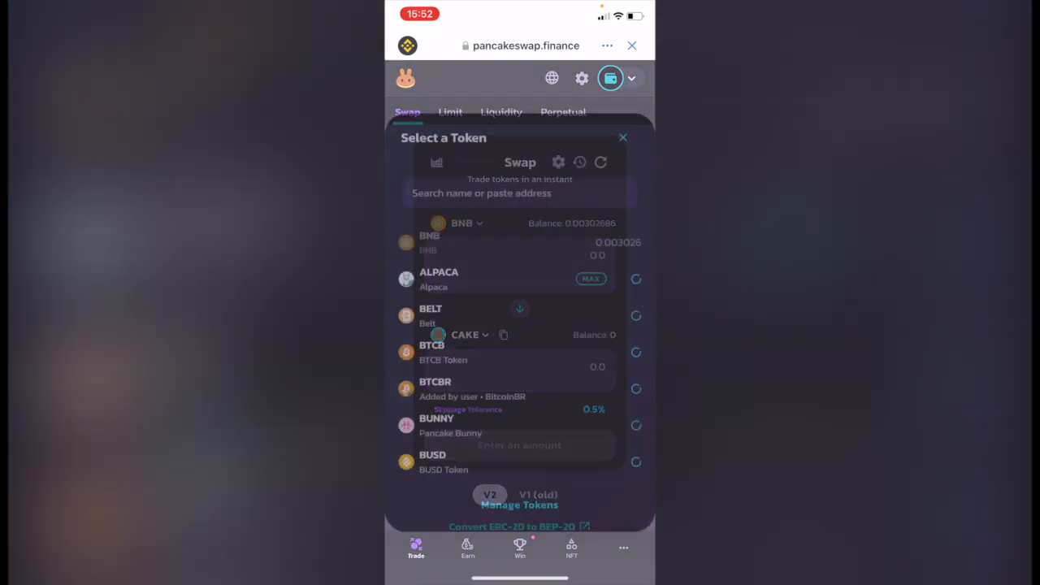
# - Search the token list for 'Trx' and choose BTCB as the output token for 0.0030 BNB
pyautogui.click(520, 192)
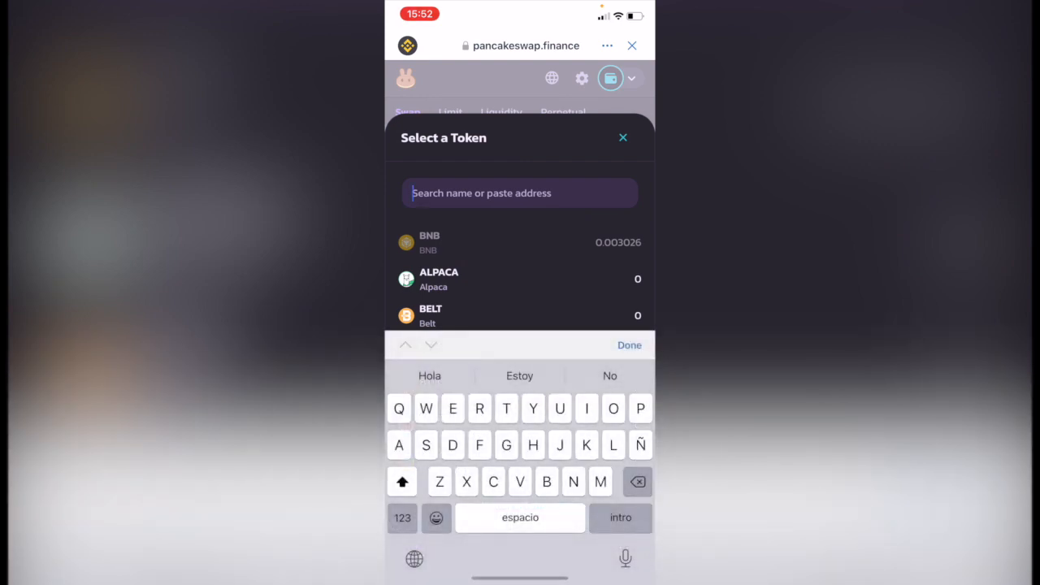
pyautogui.write('Trx')
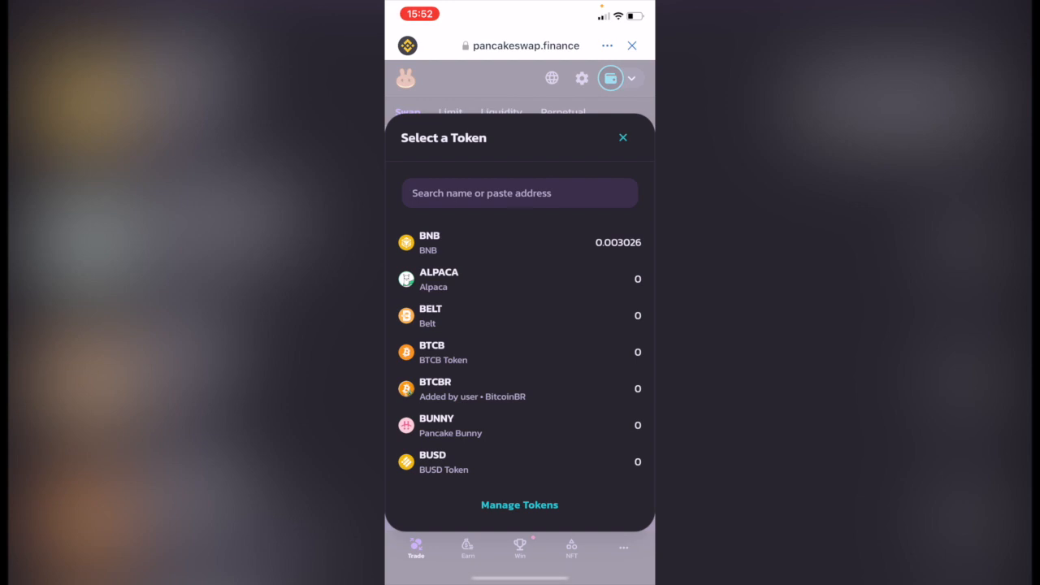
pyautogui.click(432, 351)
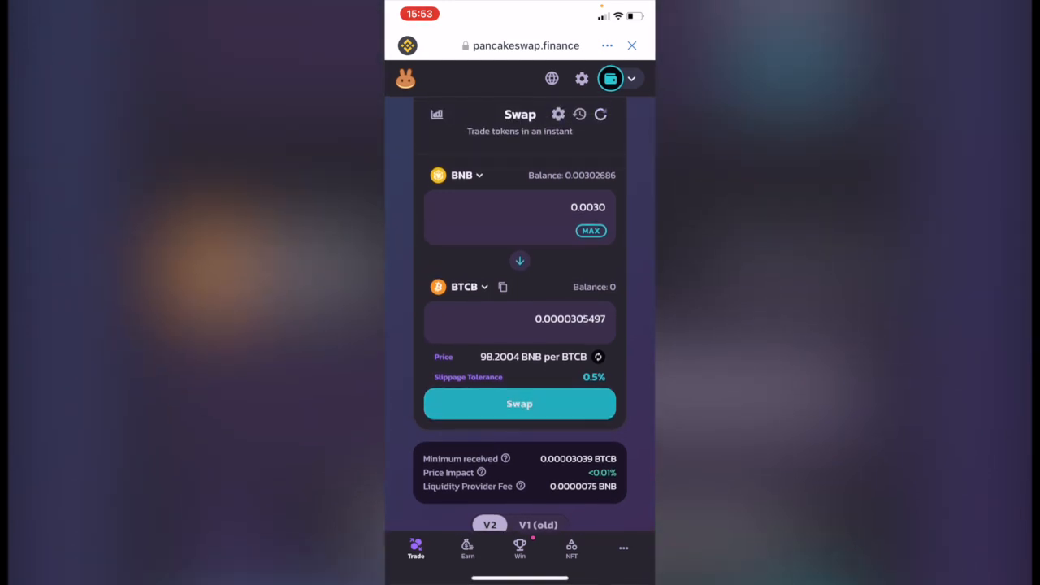
# - Review and confirm the swap of 0.003 BNB for about 0.0000305 BTCB
pyautogui.click(520, 403)
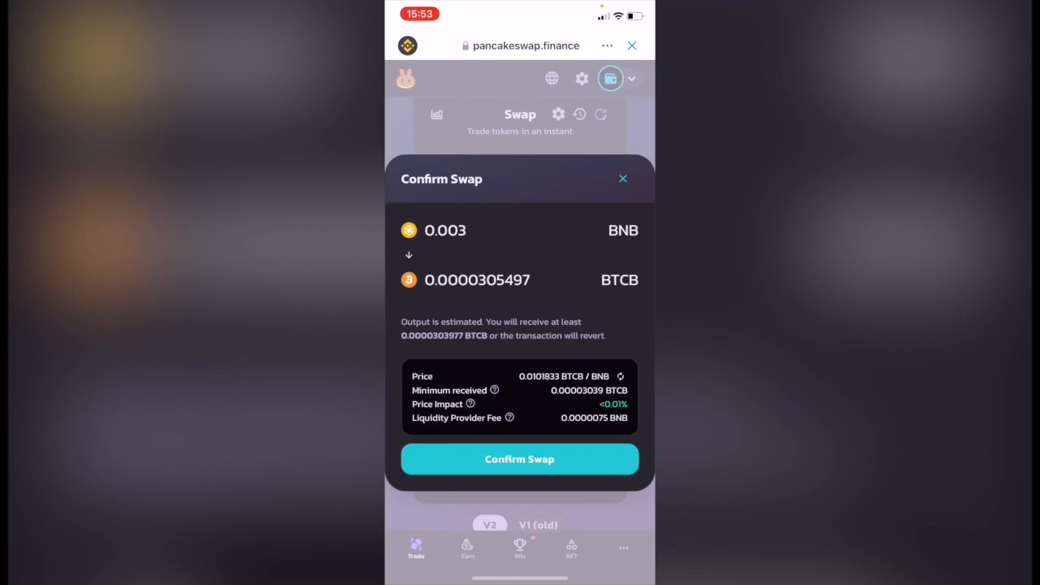
pyautogui.click(520, 459)
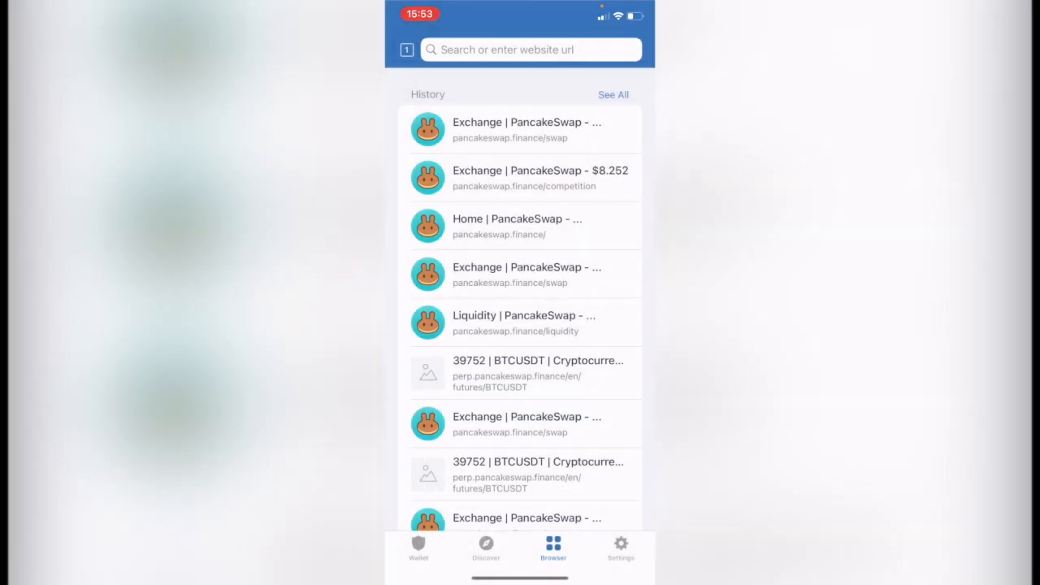
# - Search 'TRX' in the manage-tokens list and switch on Tron (TRX) so it shows at 0 TRX
pyautogui.click(418, 551)
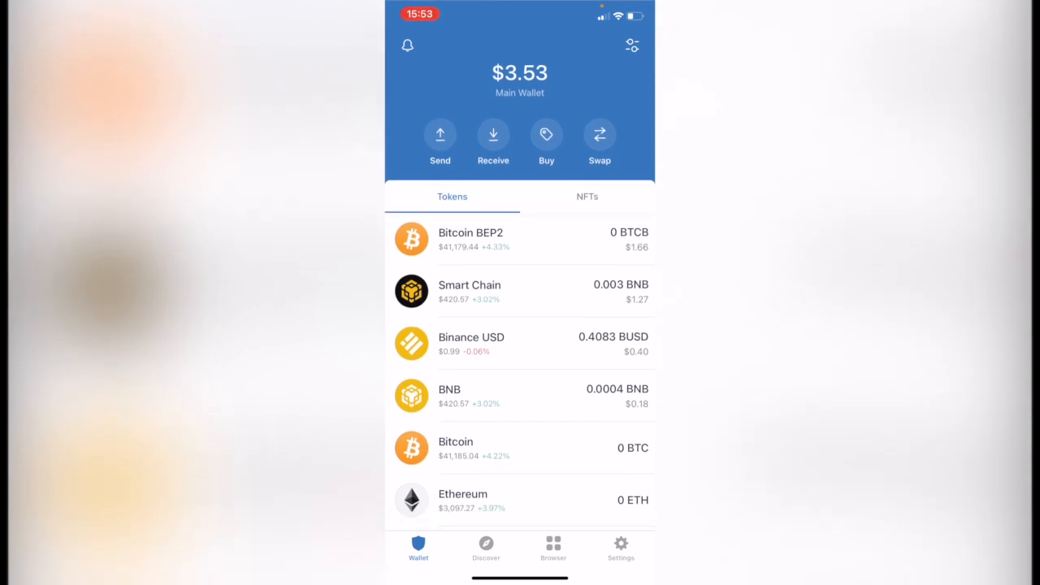
pyautogui.click(633, 45)
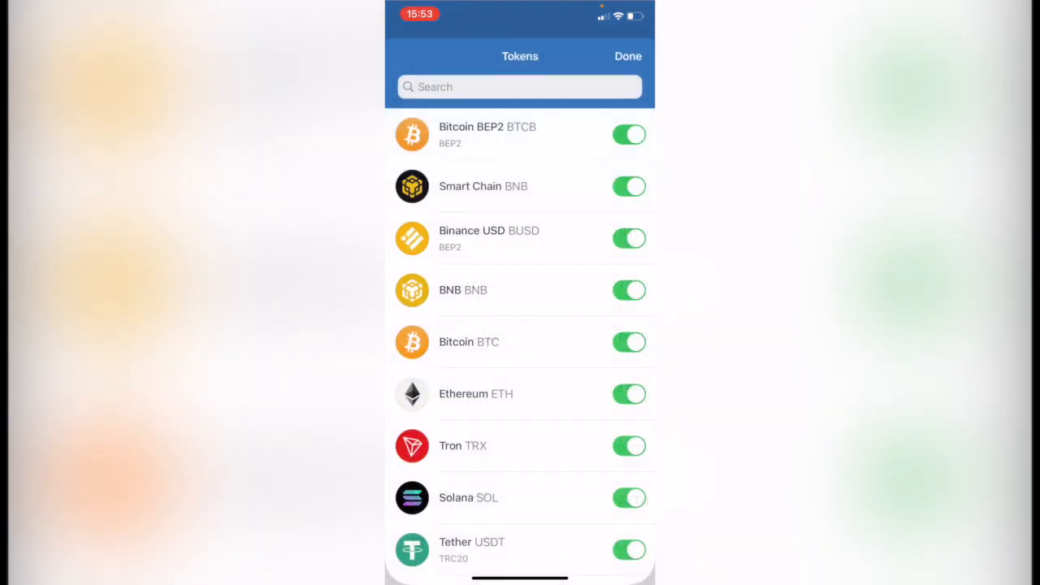
pyautogui.click(520, 88)
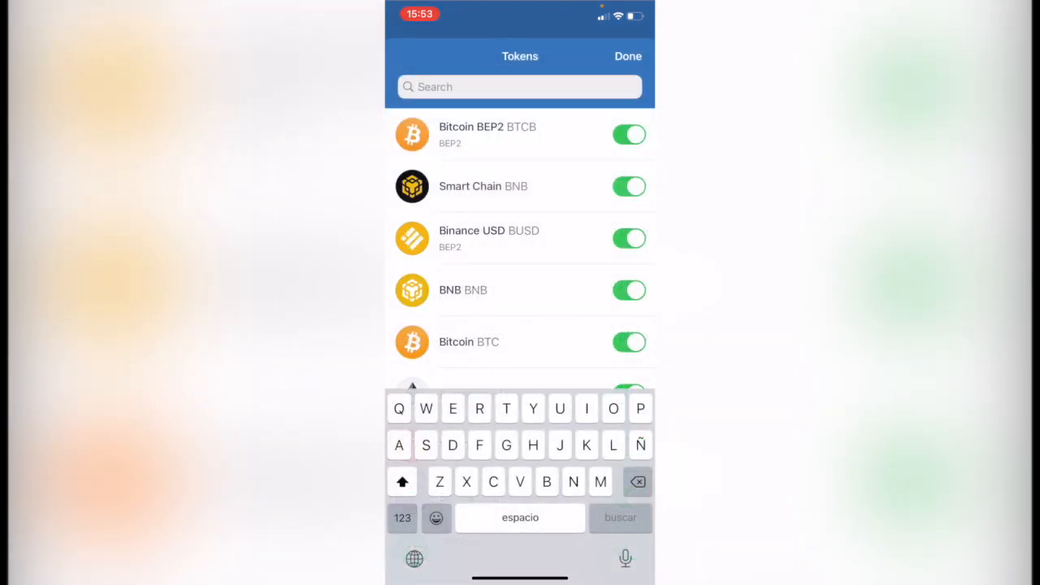
pyautogui.write('TRX')
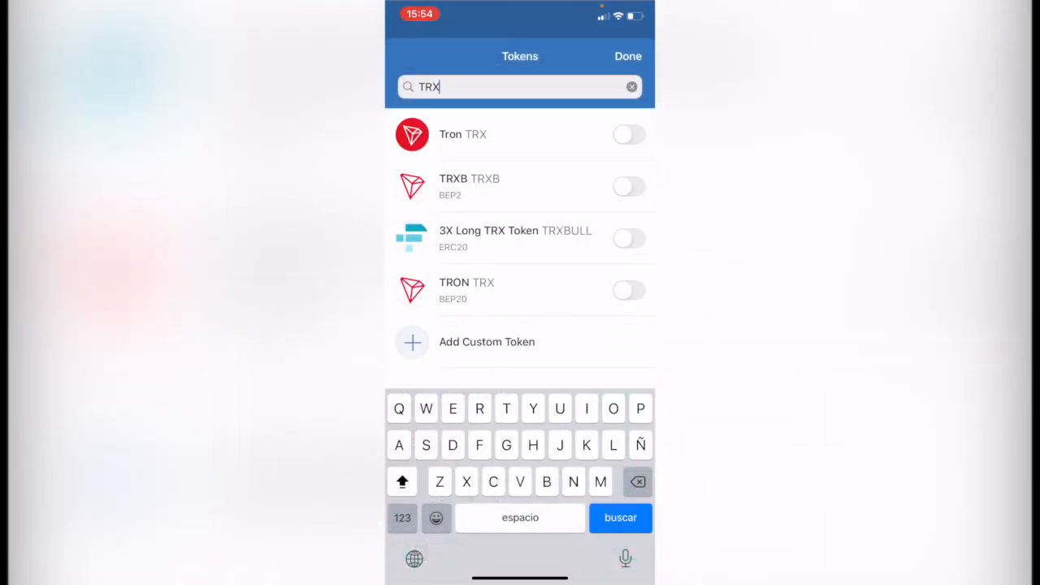
pyautogui.click(628, 133)
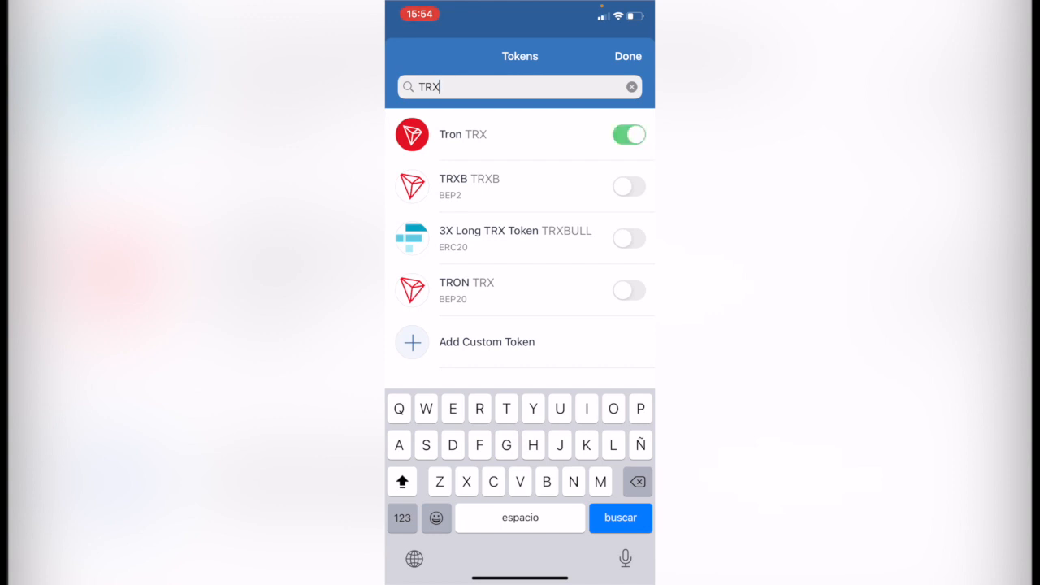
pyautogui.click(628, 55)
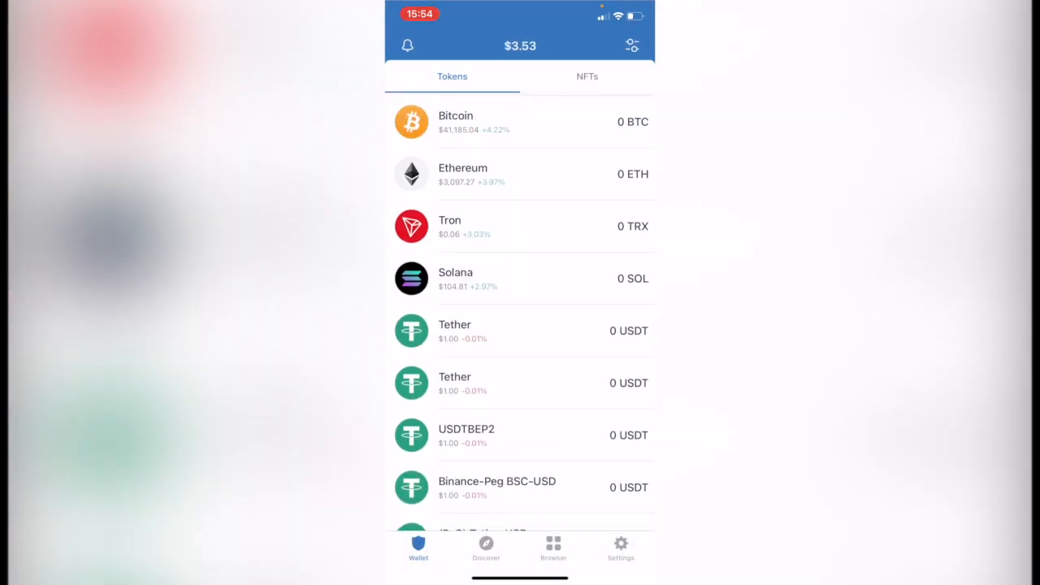